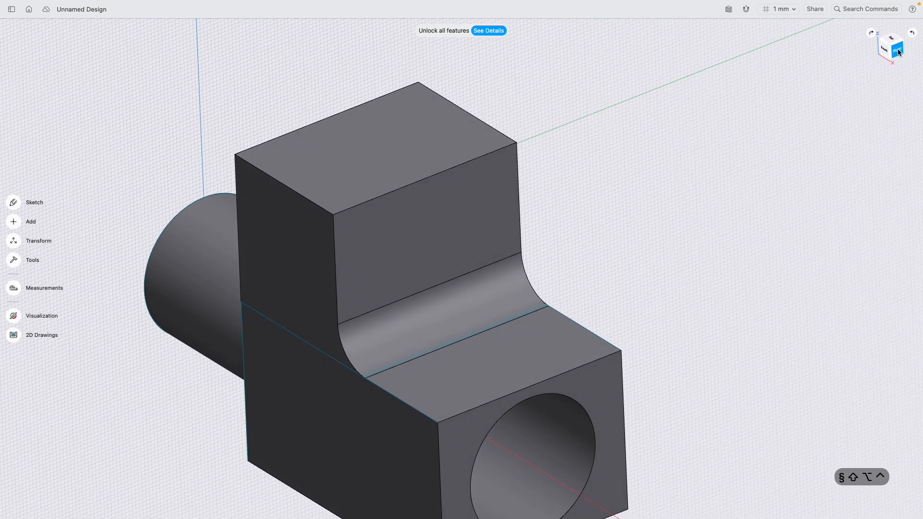
Measure the fillet face's 10 mm radius, the side face area and the 36.06 mm cylinder diameter.
{"action": "left_click", "coordinate": [892, 46]}
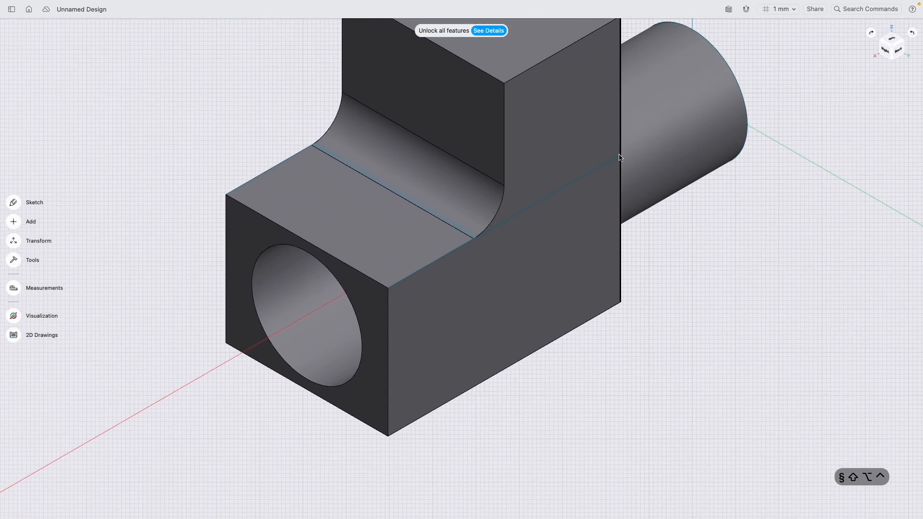
{"action": "scroll", "scroll_direction": "down", "scroll_amount": 3}
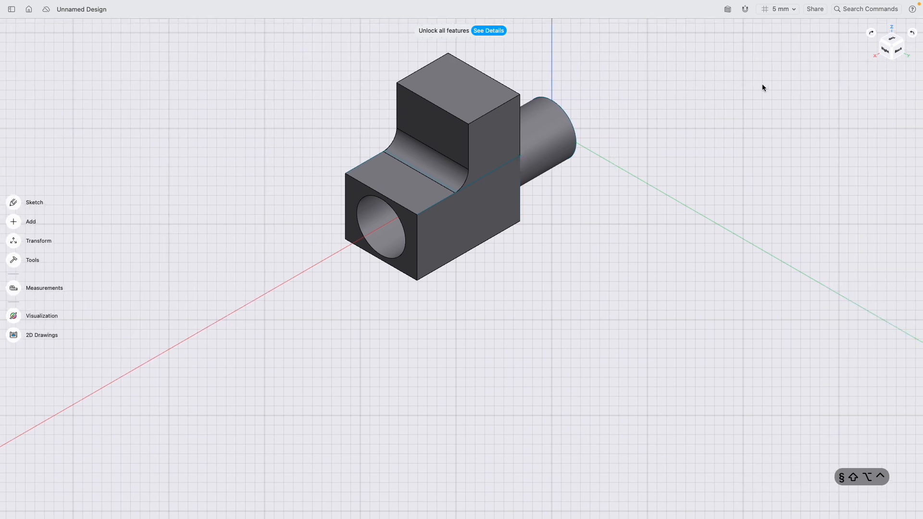
{"action": "left_click", "coordinate": [891, 47]}
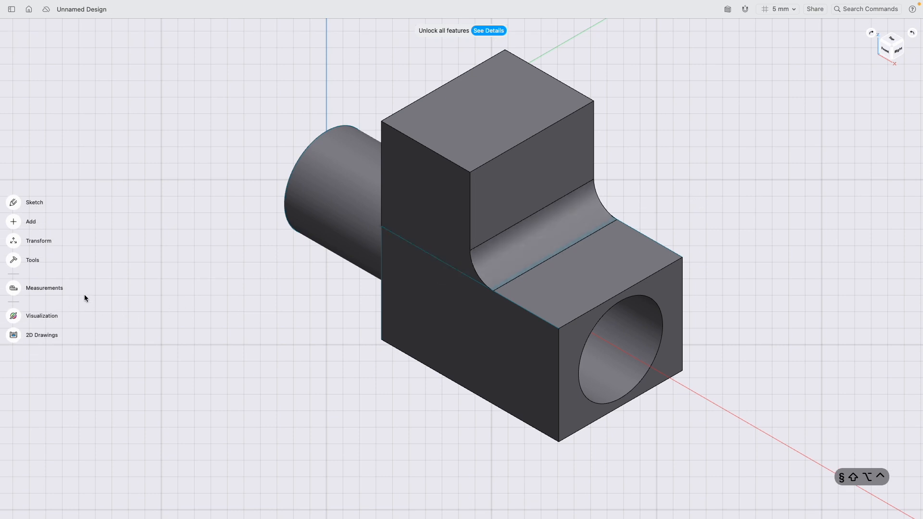
{"action": "mouse_move", "coordinate": [16, 291]}
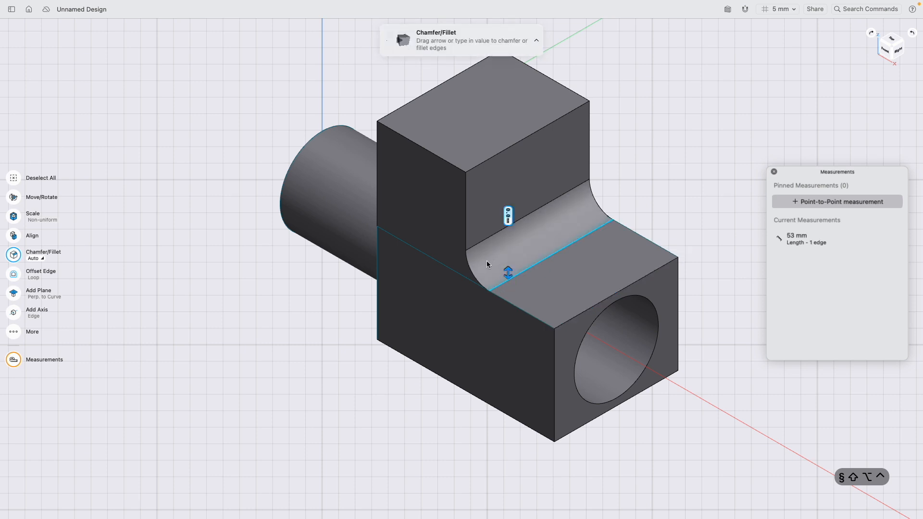
{"action": "left_click", "coordinate": [541, 230]}
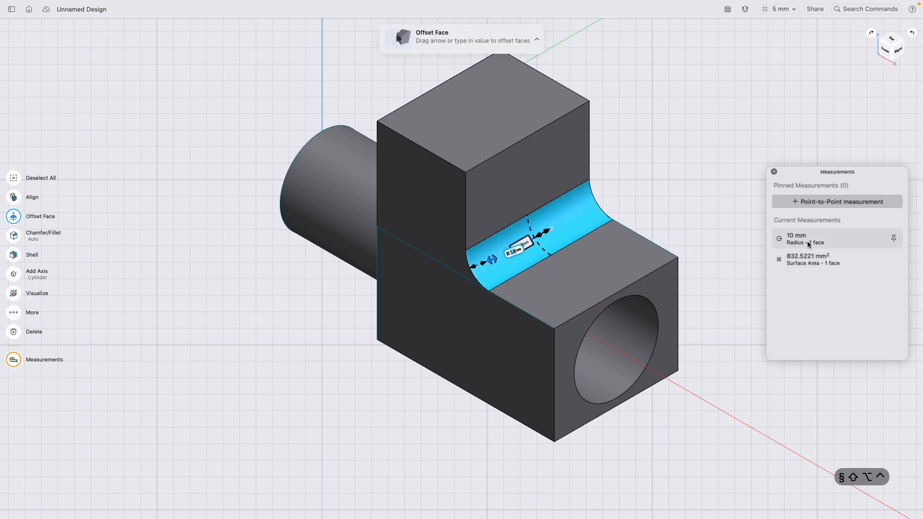
{"action": "left_click", "coordinate": [454, 242]}
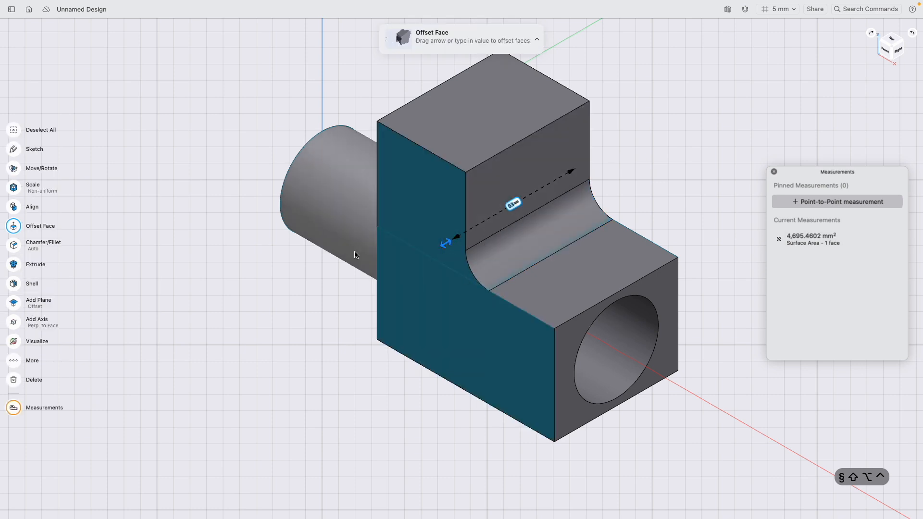
{"action": "mouse_move", "coordinate": [317, 174]}
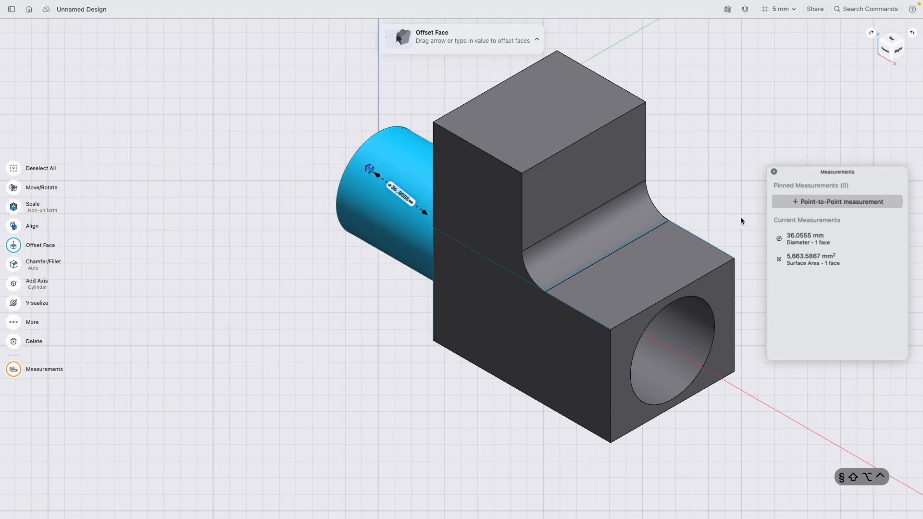
{"action": "mouse_move", "coordinate": [809, 263]}
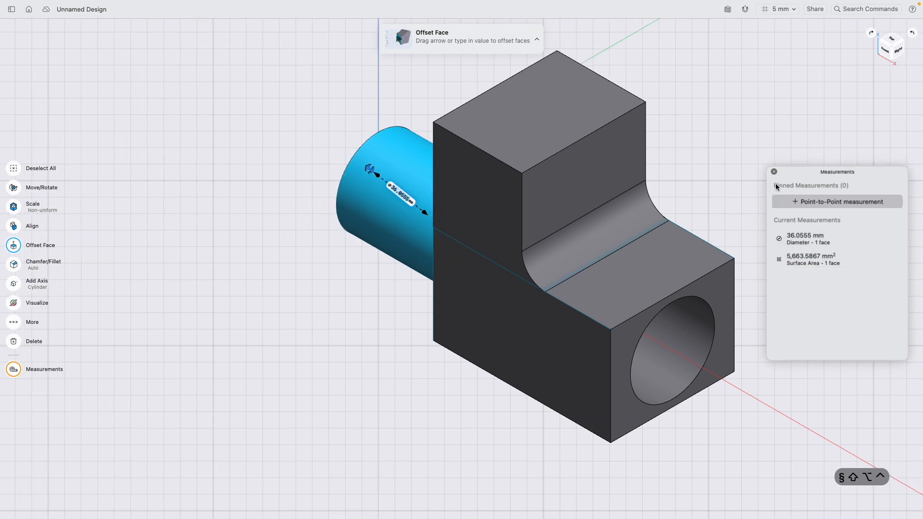
{"action": "left_click", "coordinate": [774, 171]}
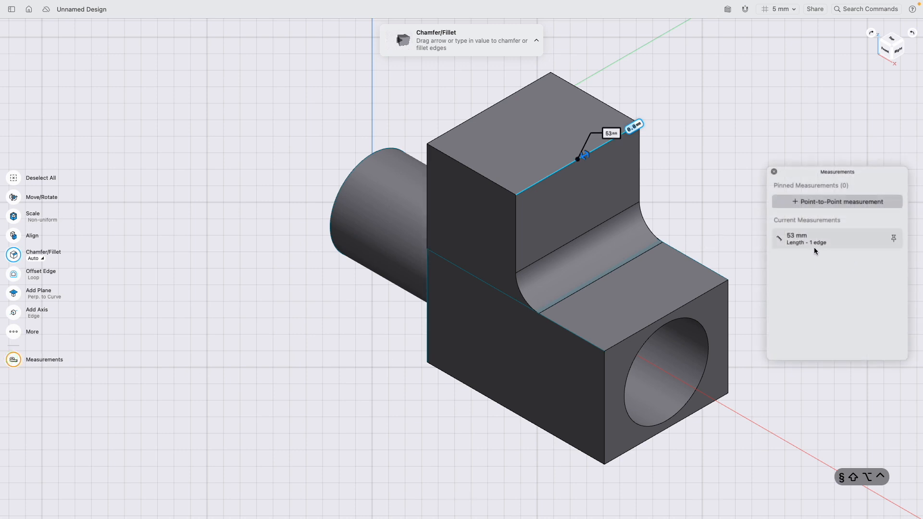
{"action": "mouse_move", "coordinate": [879, 242]}
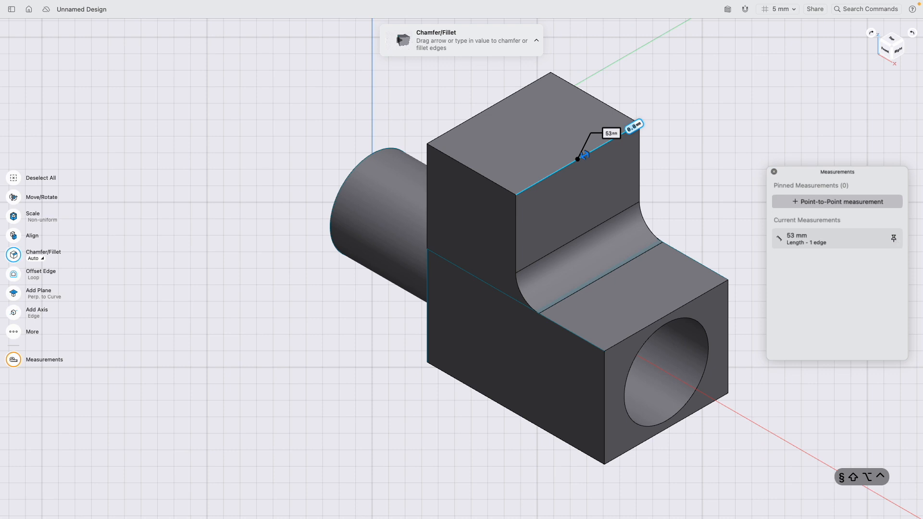
Pin the top edge's 53 mm length and the front hole's 36.0555 mm diameter.
{"action": "left_click", "coordinate": [893, 239]}
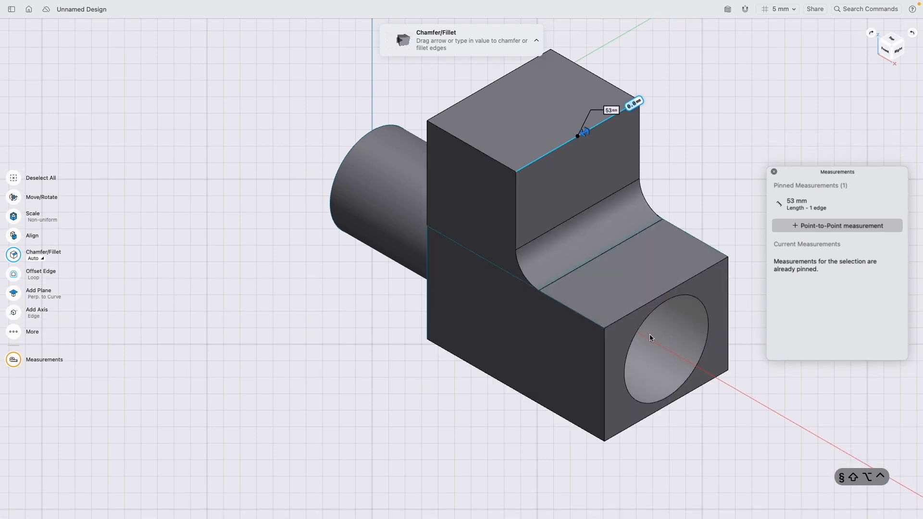
{"action": "left_click", "coordinate": [650, 338]}
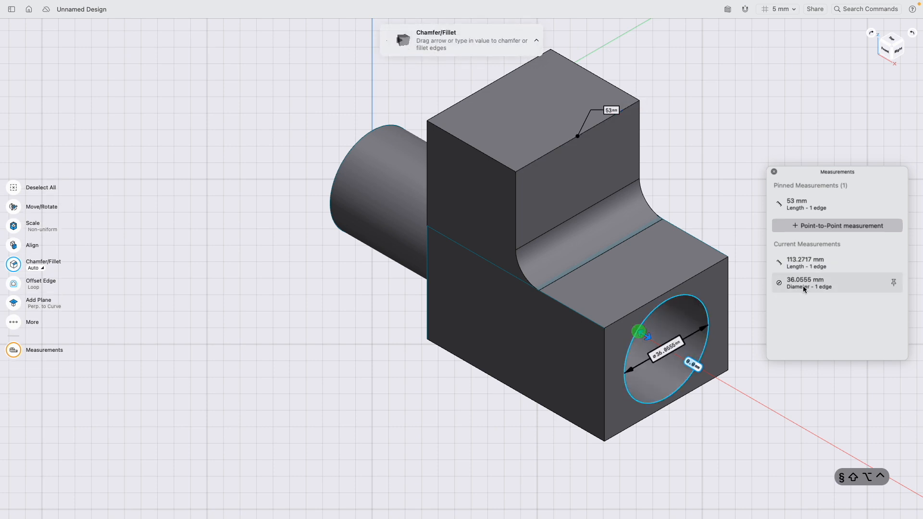
{"action": "left_click", "coordinate": [892, 282]}
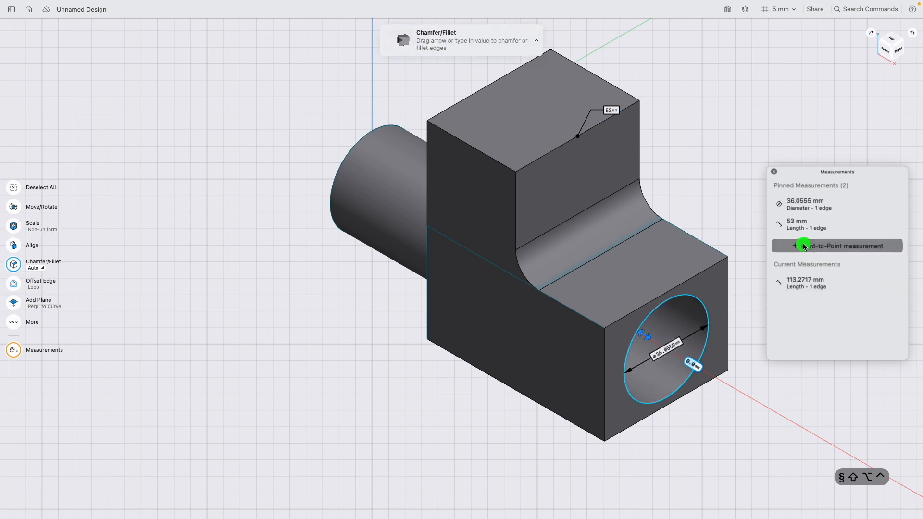
{"action": "left_click", "coordinate": [836, 246]}
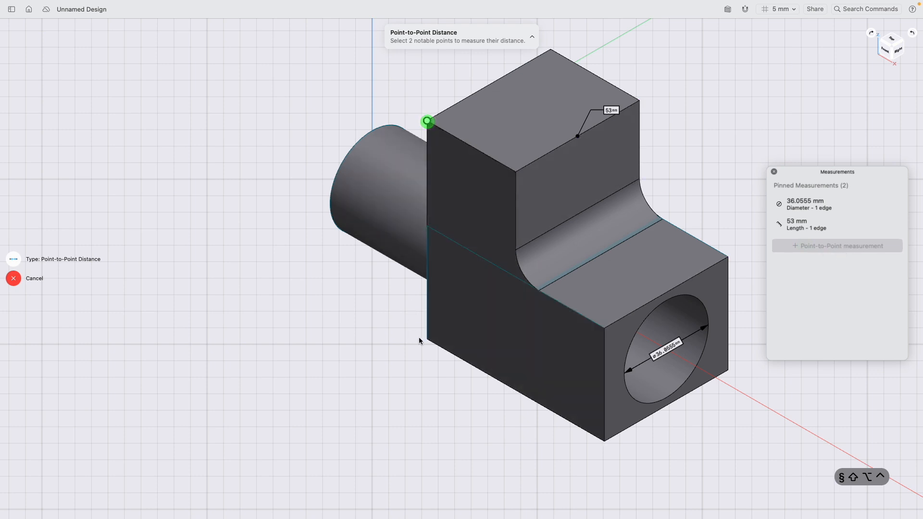
Pin point-to-point distances of 28 mm along the ledge and 81 mm for the block height.
{"action": "left_click", "coordinate": [426, 338]}
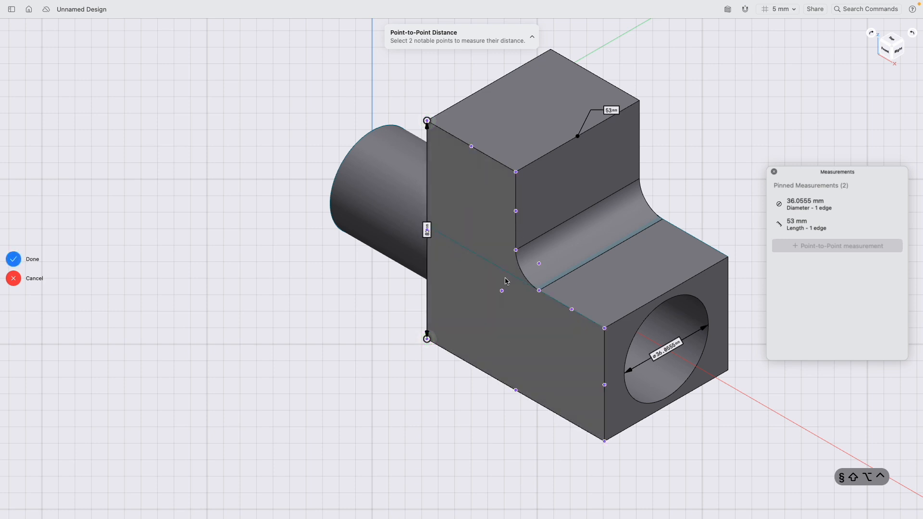
{"action": "left_click", "coordinate": [539, 290]}
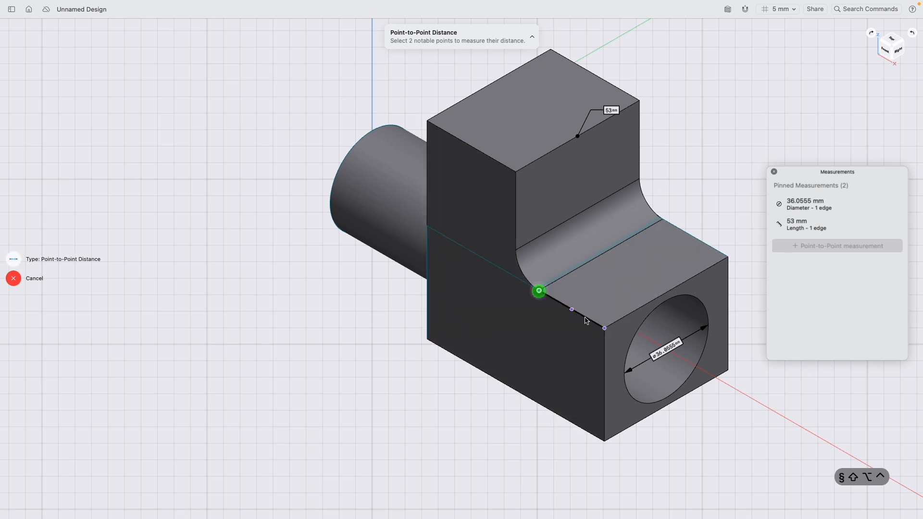
{"action": "left_click", "coordinate": [603, 328]}
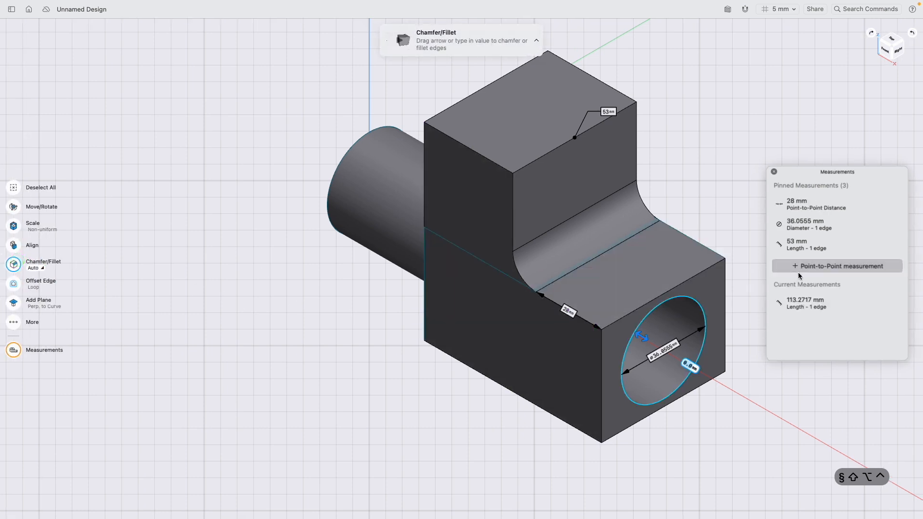
{"action": "left_click", "coordinate": [840, 265]}
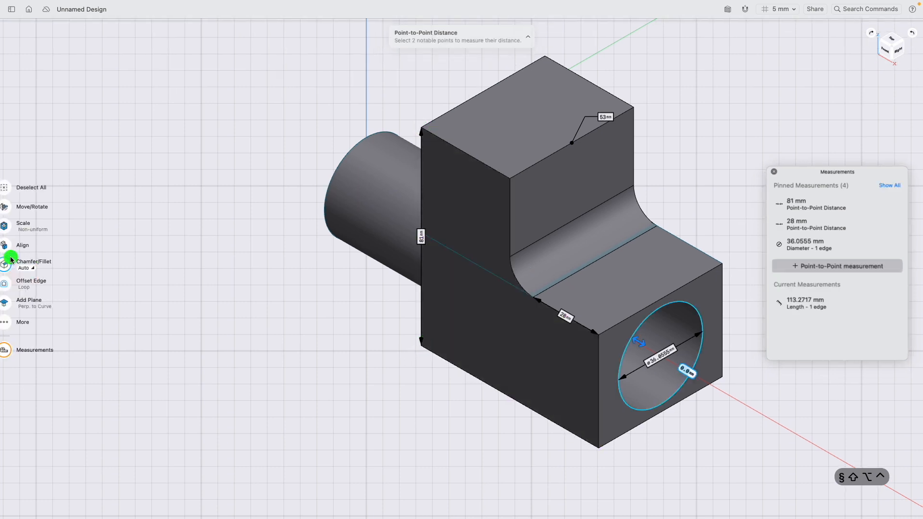
{"action": "left_click", "coordinate": [34, 264]}
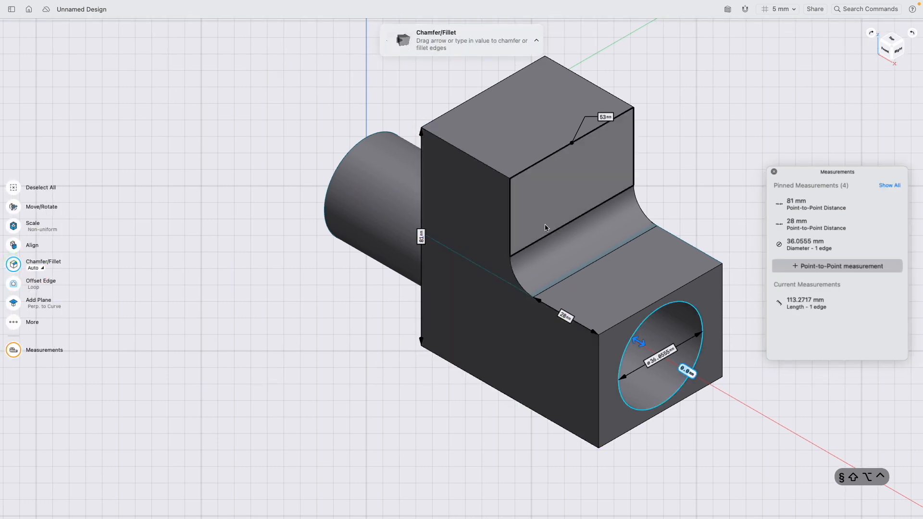
Offset the upper block's face, then show all four pinned measurements (93, 41, 24.06, 48 mm).
{"action": "left_click", "coordinate": [518, 100]}
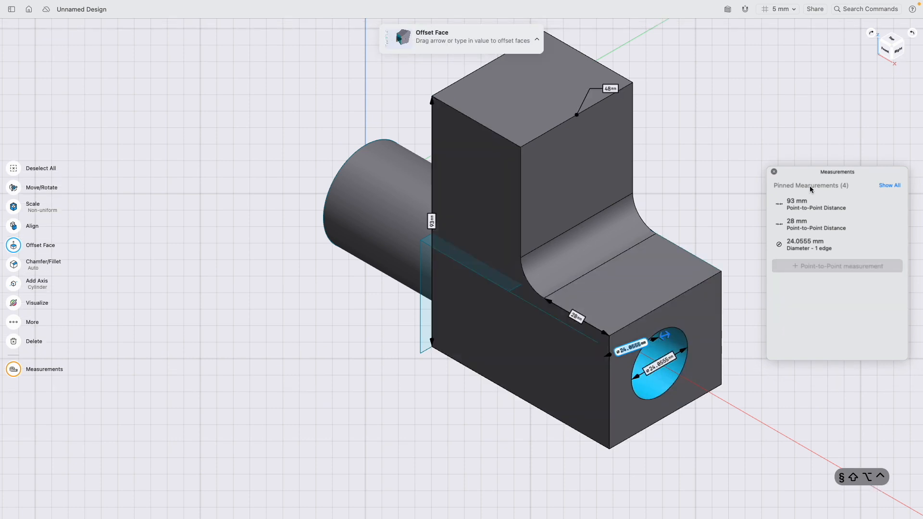
{"action": "left_click", "coordinate": [888, 185]}
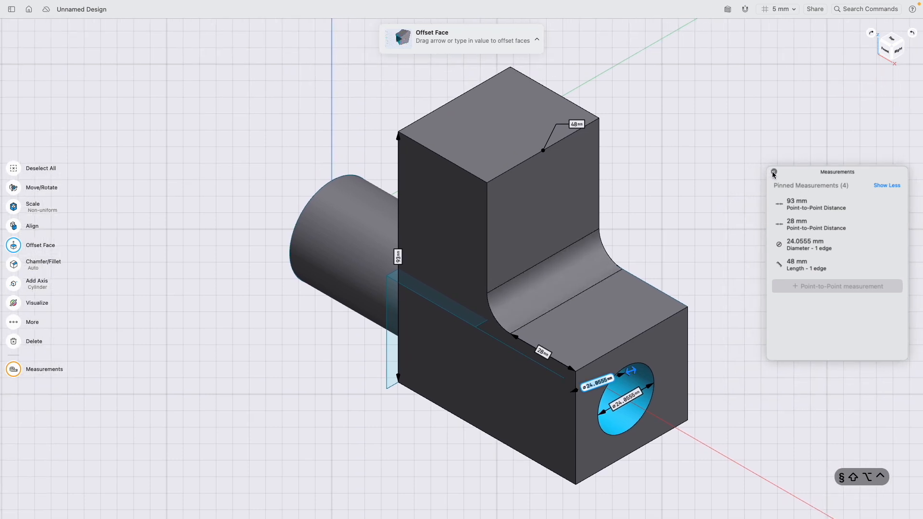
{"action": "left_click", "coordinate": [773, 172]}
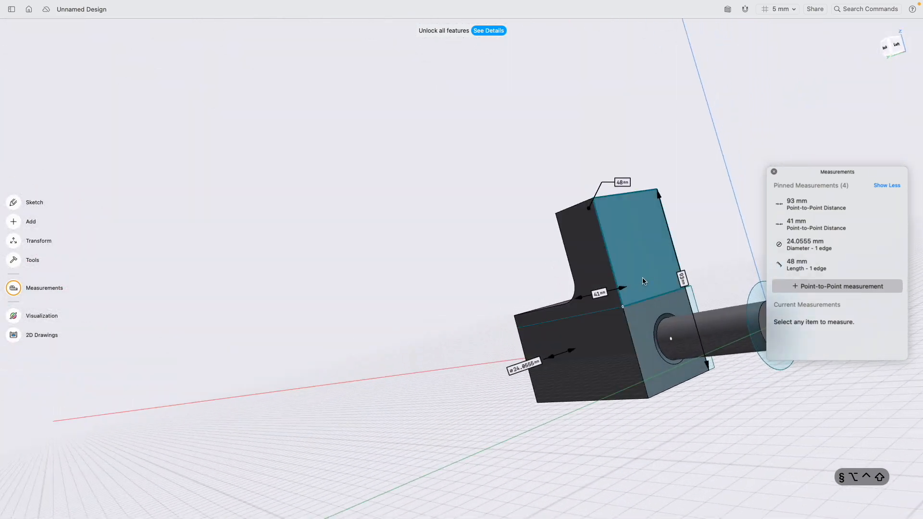
Snap the view to a straight side view showing the stepped profile and pinned annotations.
{"action": "left_click", "coordinate": [888, 38]}
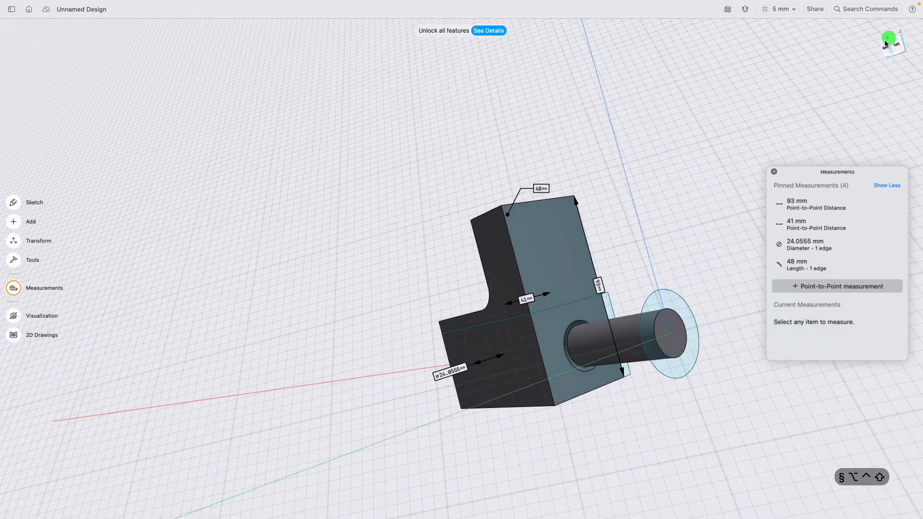
{"action": "left_click", "coordinate": [891, 42]}
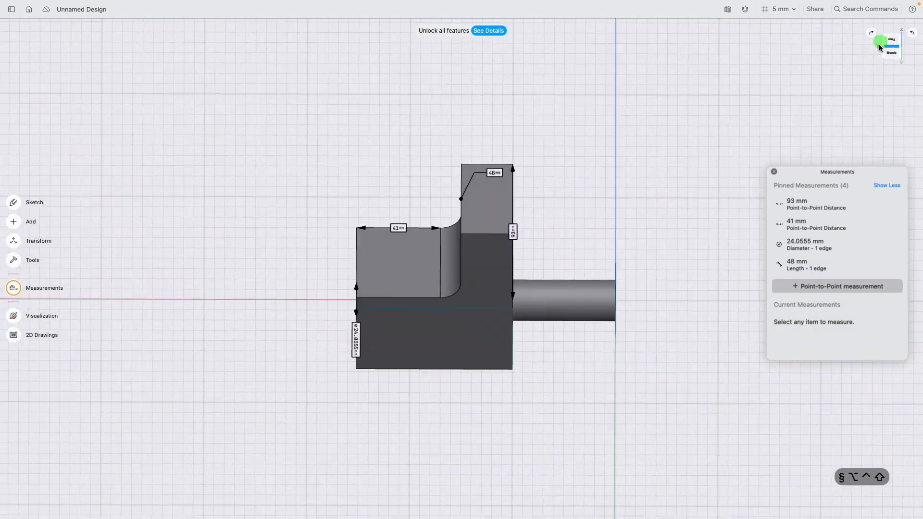